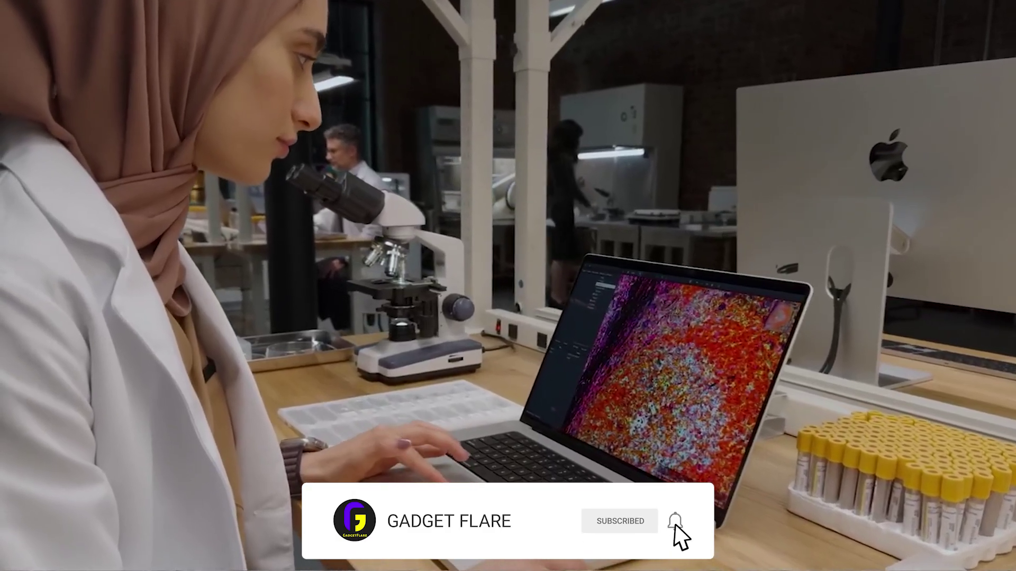
click(676, 521)
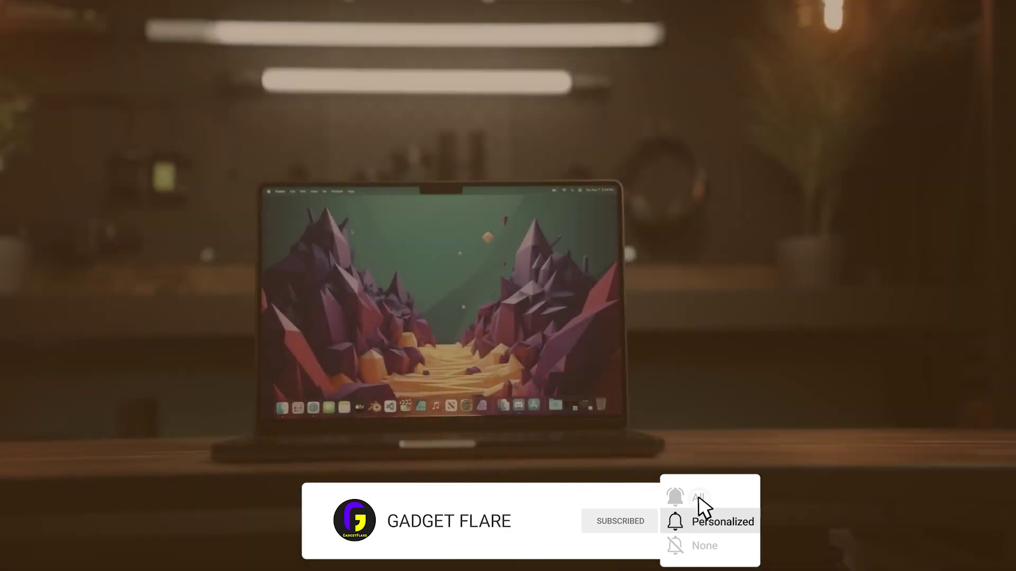